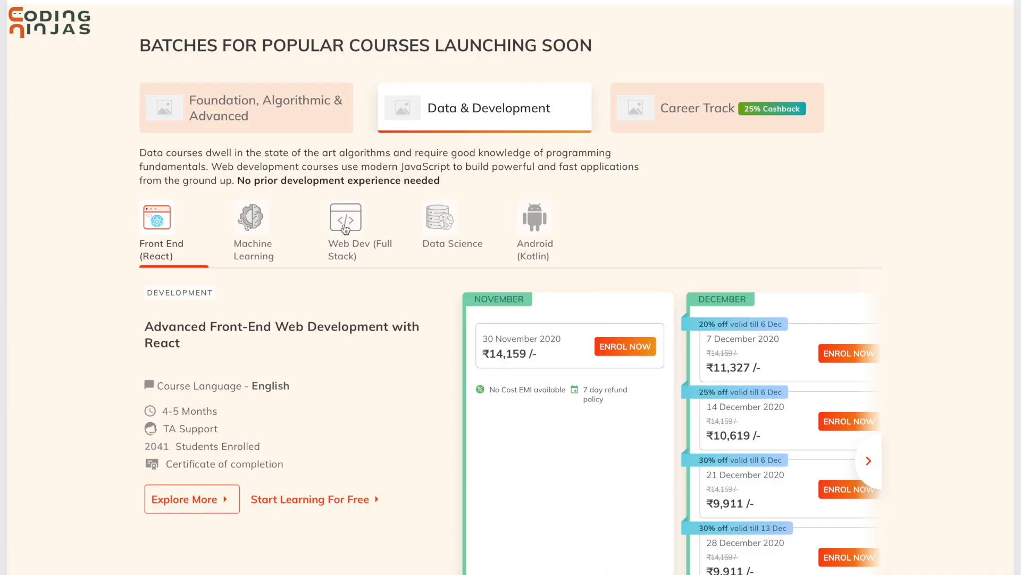
Step: Show batches for the Web Dev (Full Stack) Node.js course under Data & Development
{"action": "left_click", "coordinate": [345, 218]}
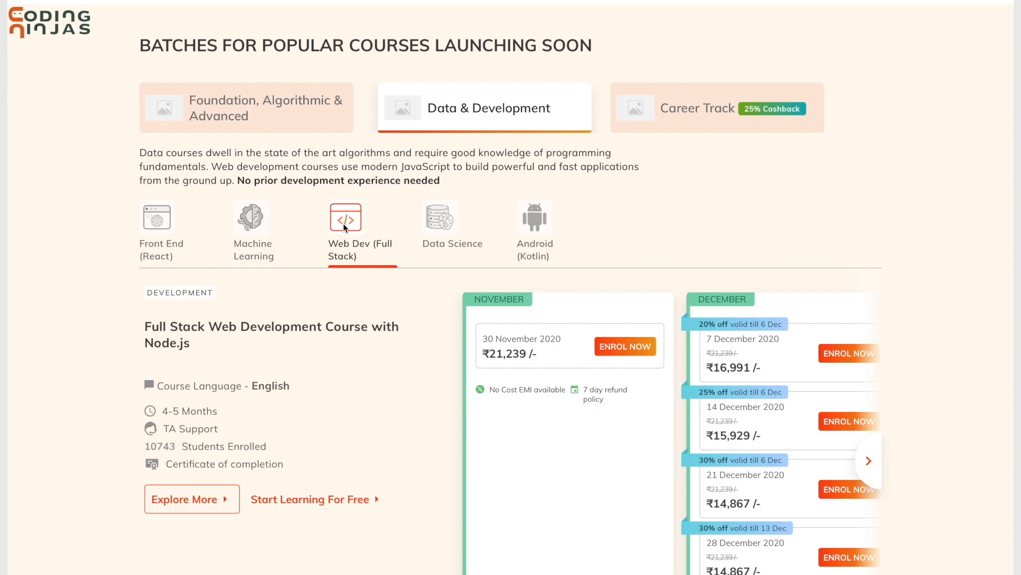